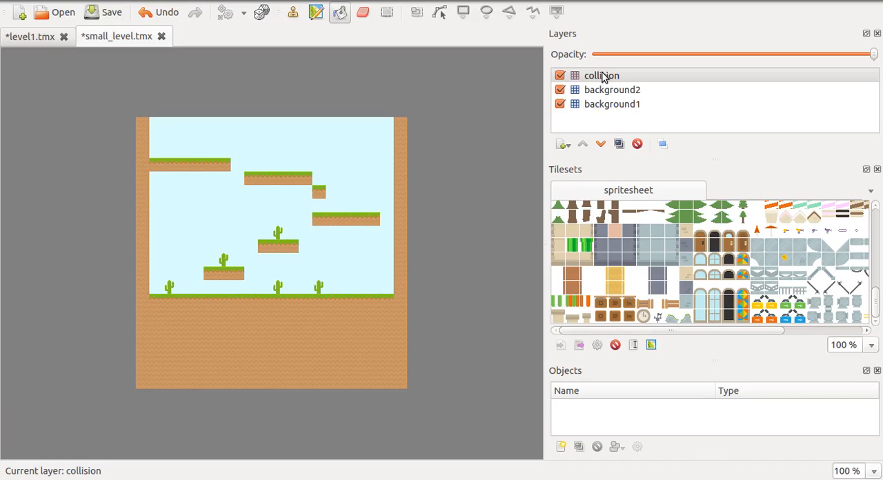
mouse_move(605, 123)
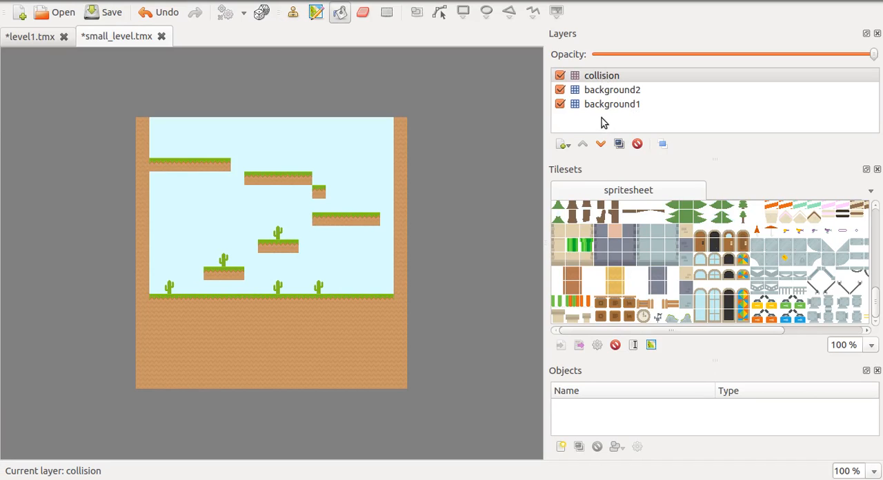
mouse_move(596, 128)
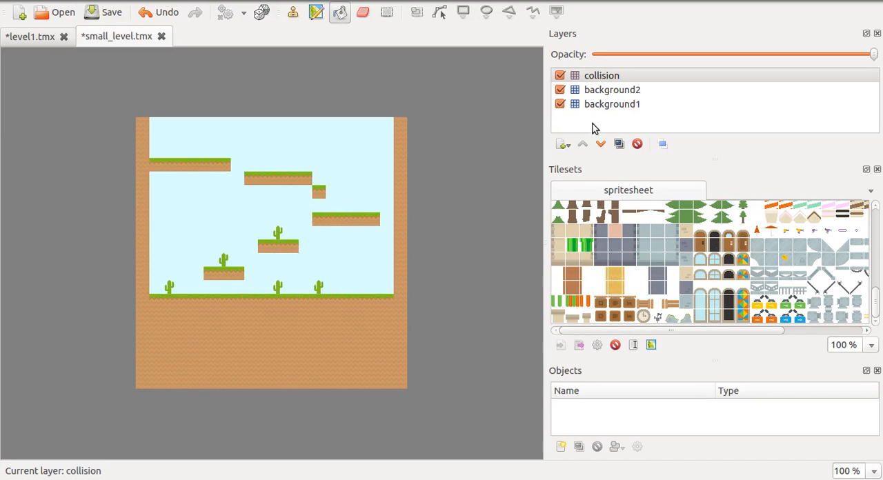
mouse_move(588, 133)
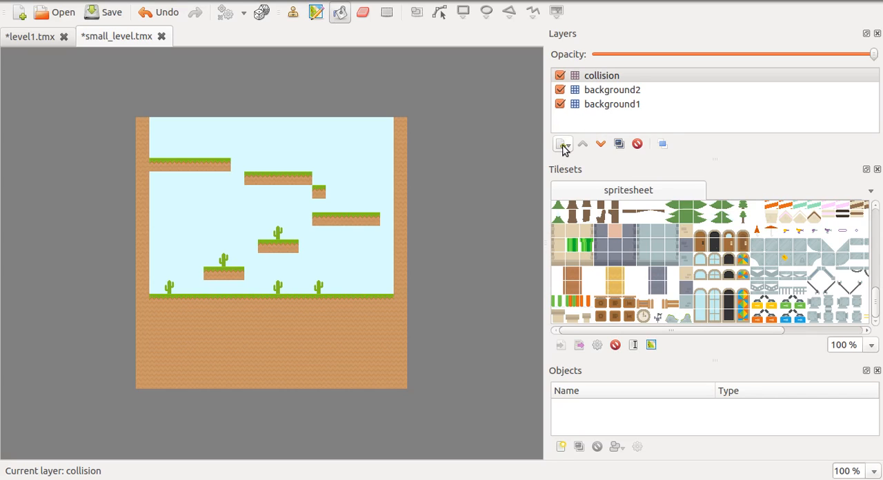
- Add a new tile layer and name it background3
left_click(562, 144)
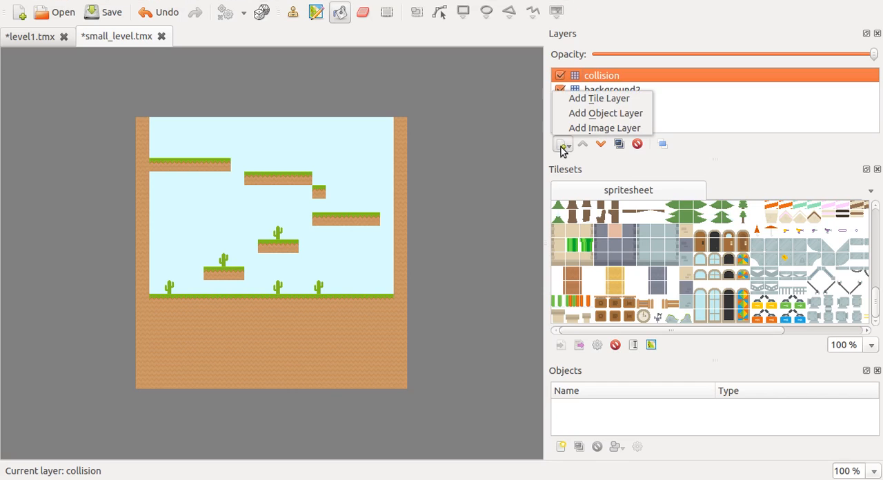
mouse_move(676, 105)
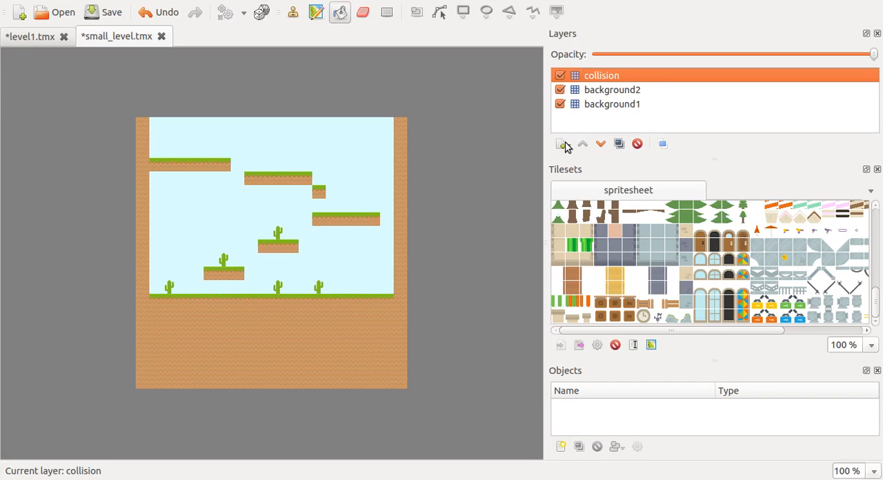
left_click(561, 144)
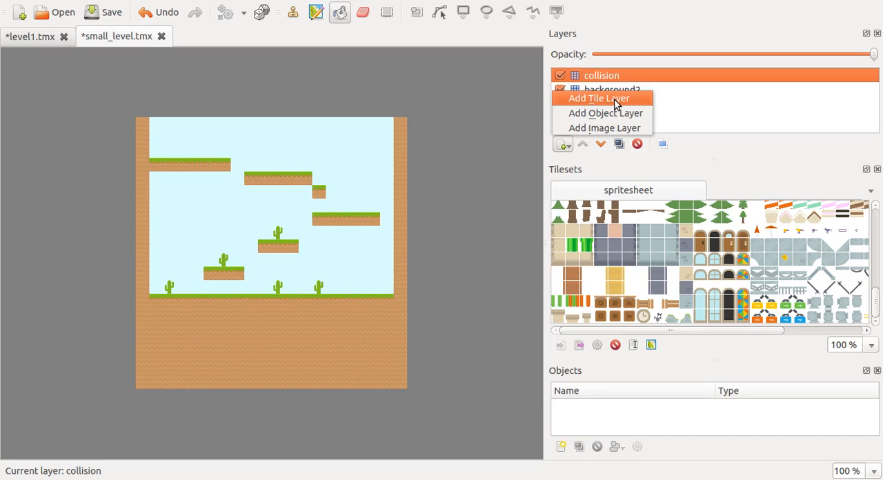
left_click(598, 98)
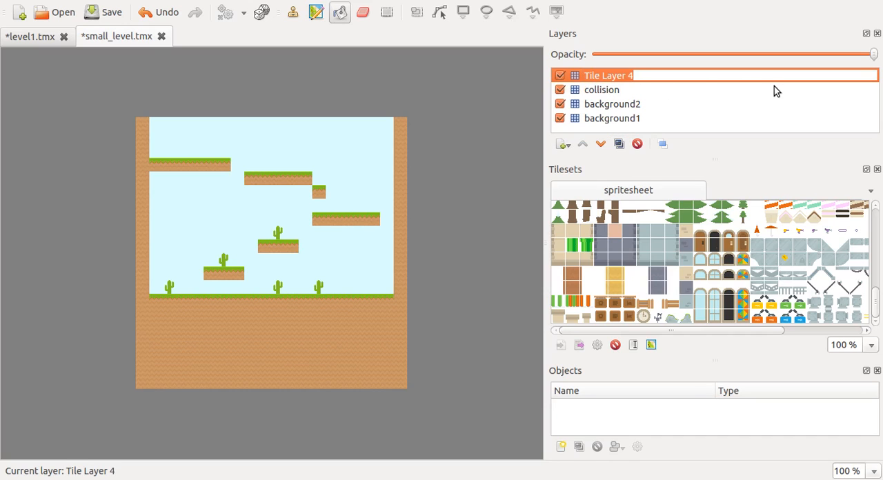
type("bakcground3")
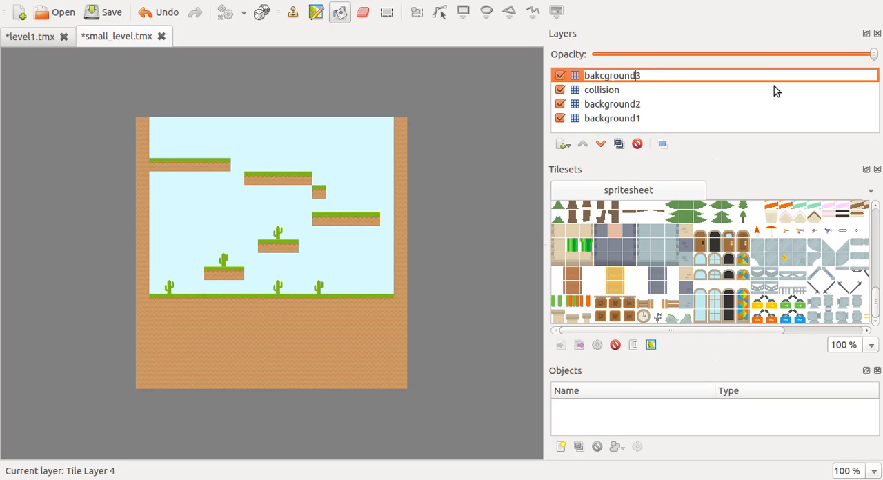
type("background3")
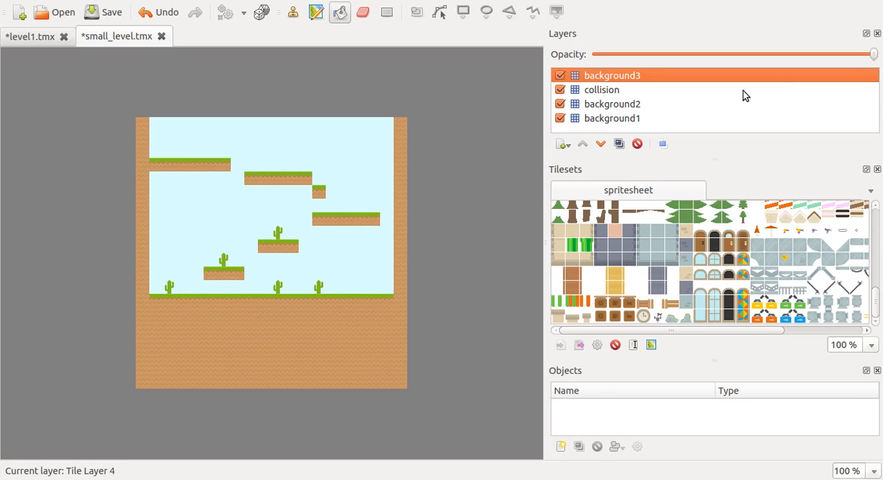
- Lower background3 so it sits under the collision layer
left_click(598, 144)
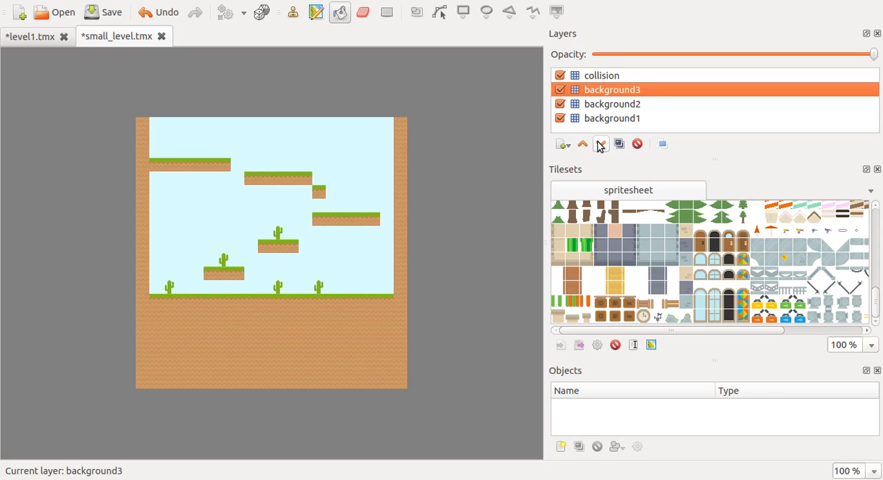
mouse_move(600, 144)
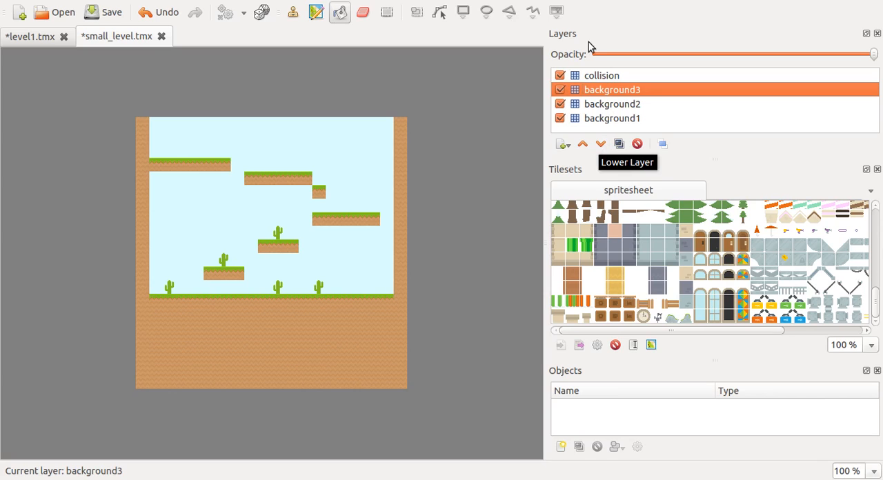
mouse_move(606, 123)
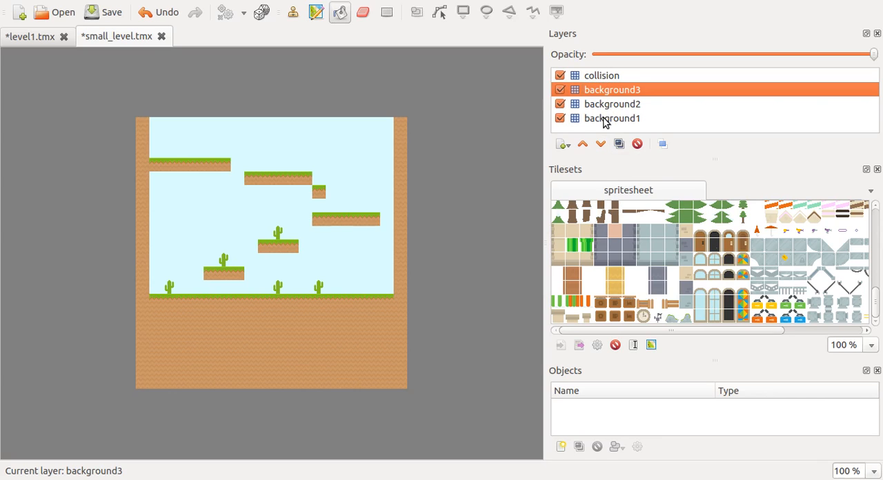
left_click(611, 119)
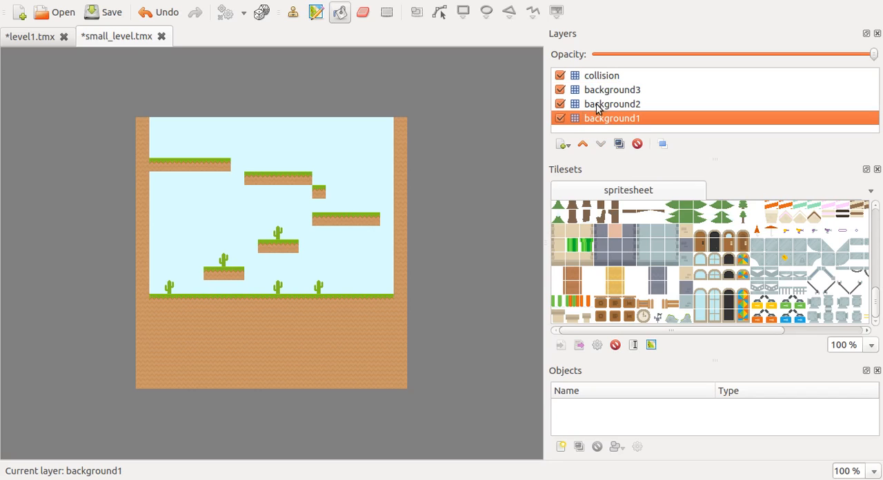
left_click(600, 74)
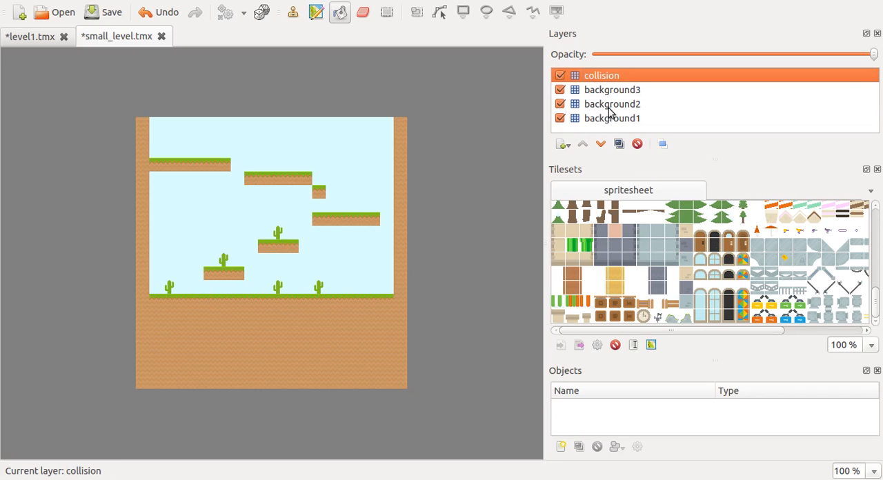
left_click(611, 103)
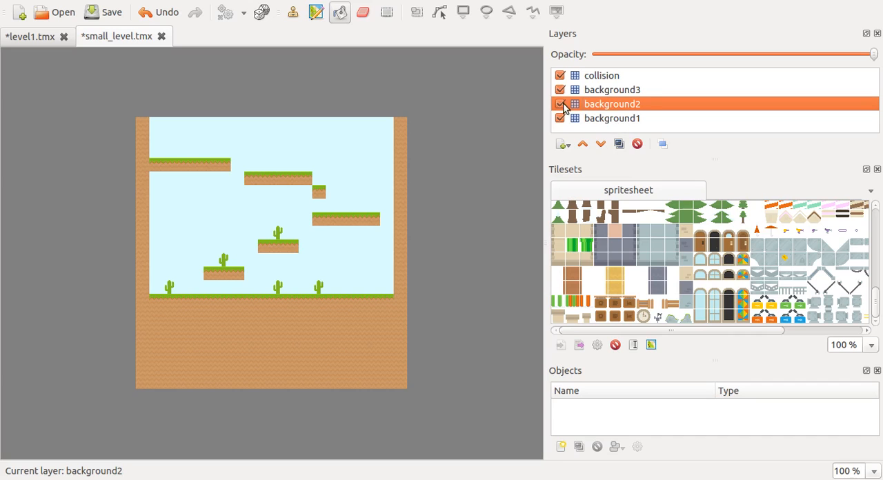
- Briefly raise background1 above background2, then restore the original order
left_click(599, 144)
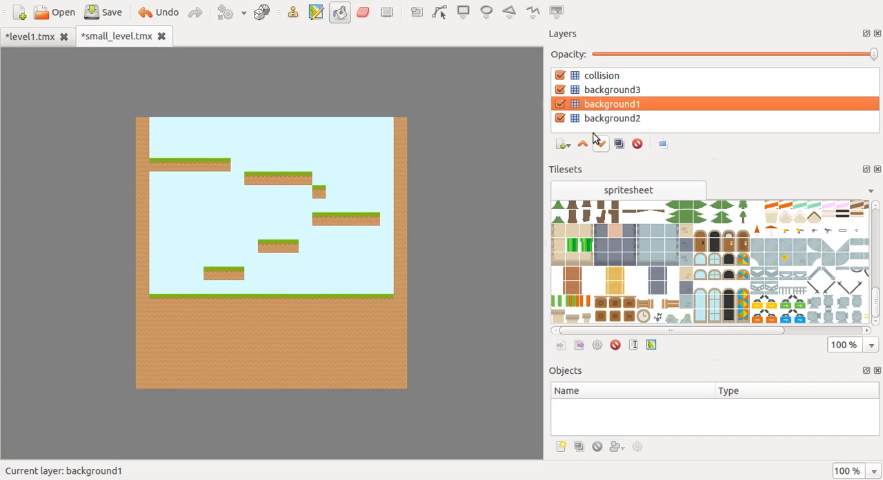
left_click(599, 143)
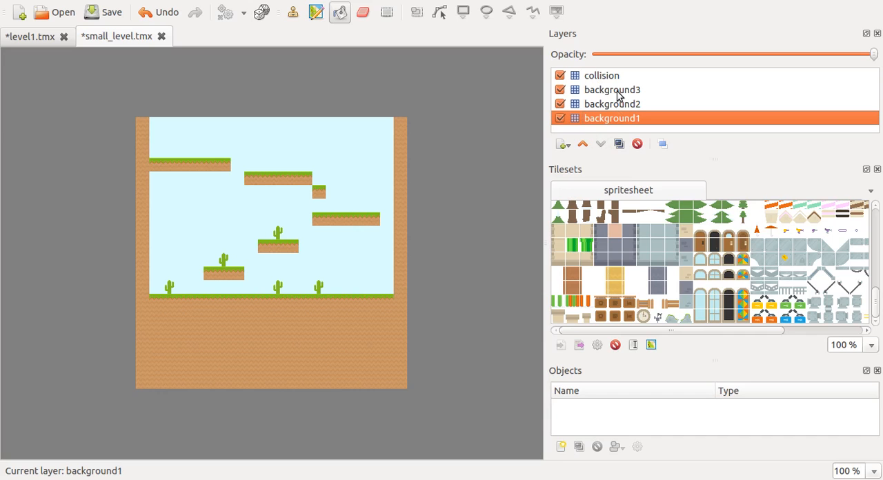
- Remove the background3 layer, leaving collision, background2 and background1
right_click(611, 89)
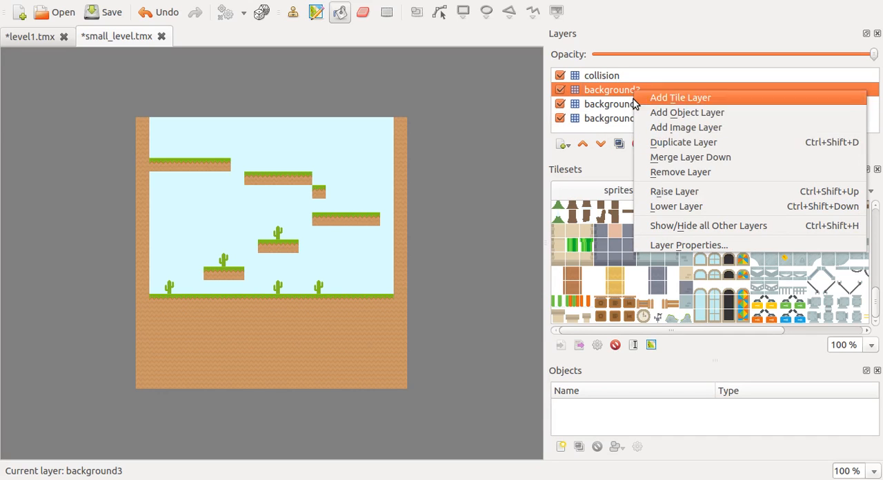
mouse_move(678, 173)
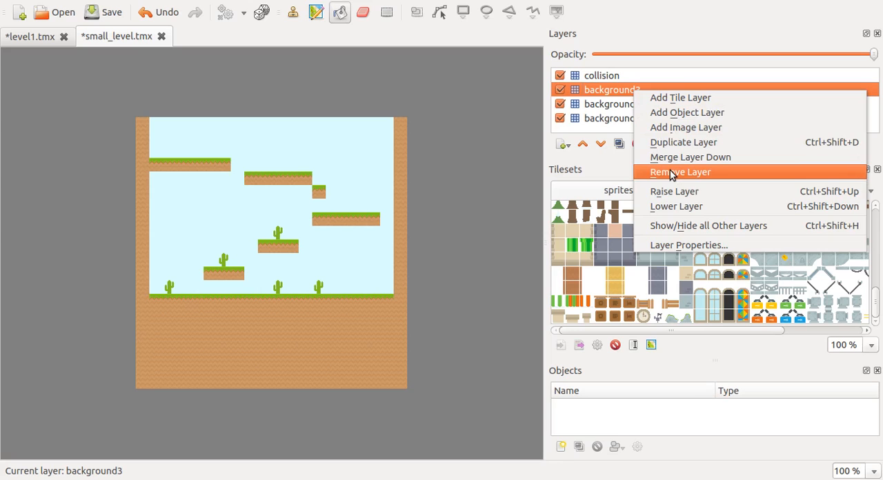
left_click(679, 173)
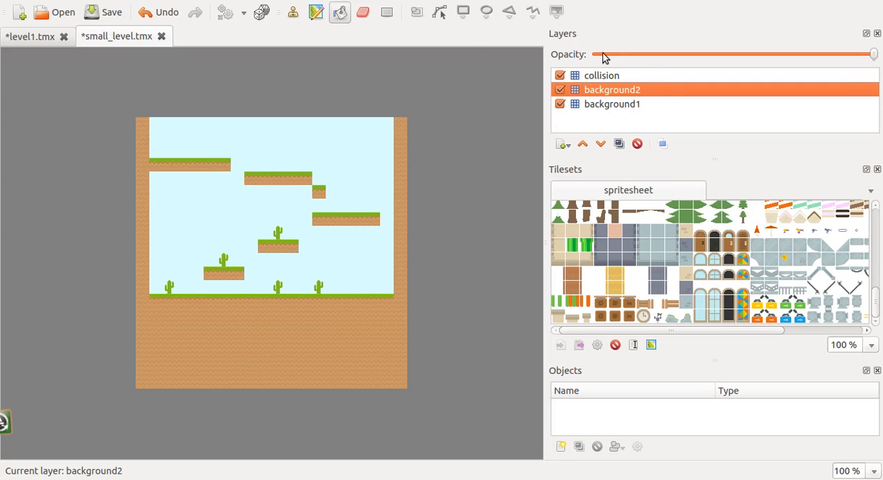
mouse_move(640, 90)
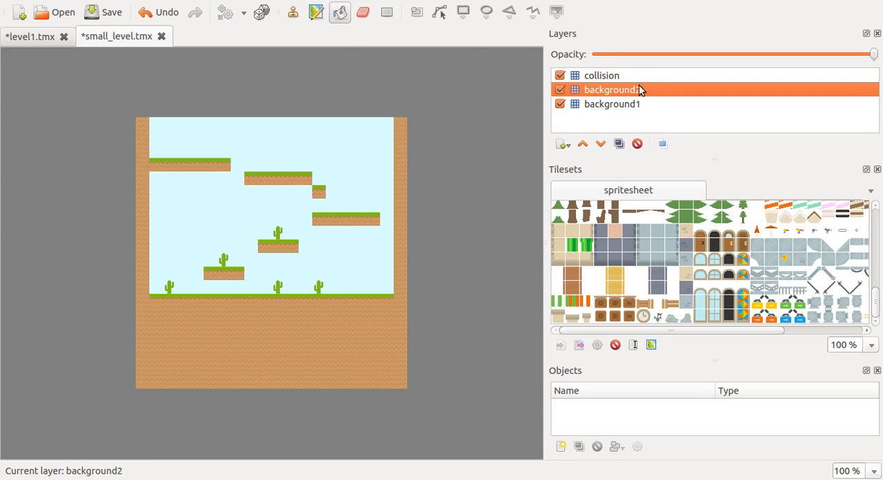
left_click(611, 104)
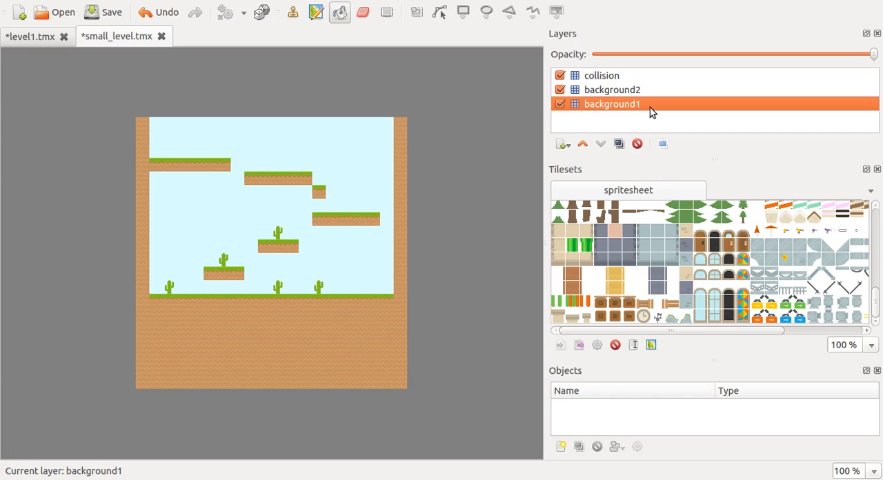
mouse_move(614, 110)
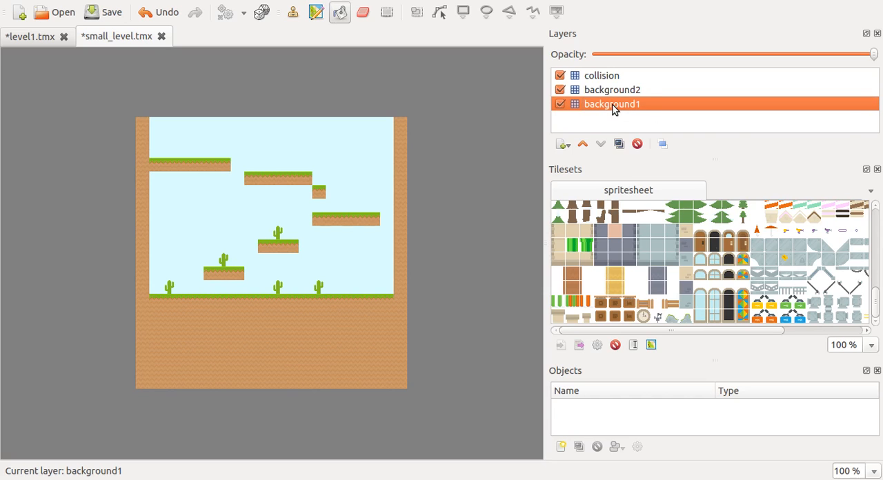
- Give background1 a custom property named type with value 0
right_click(612, 103)
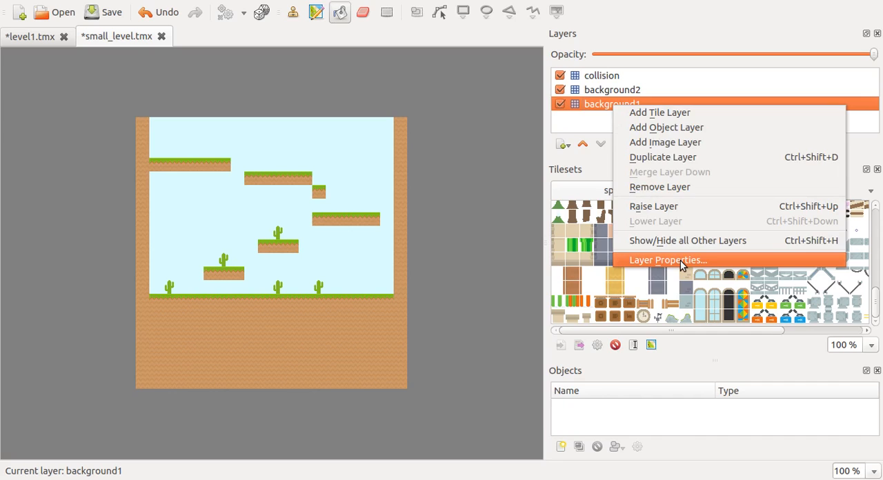
left_click(668, 260)
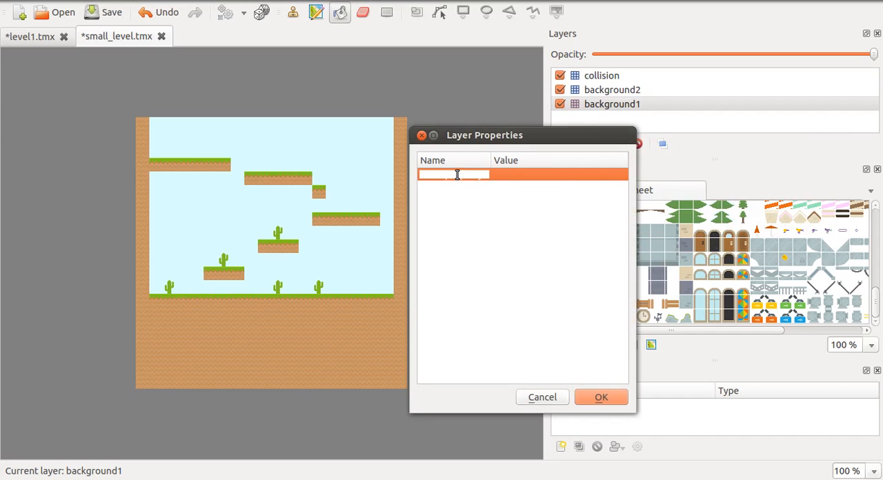
type("type")
left_click(559, 174)
type("0")
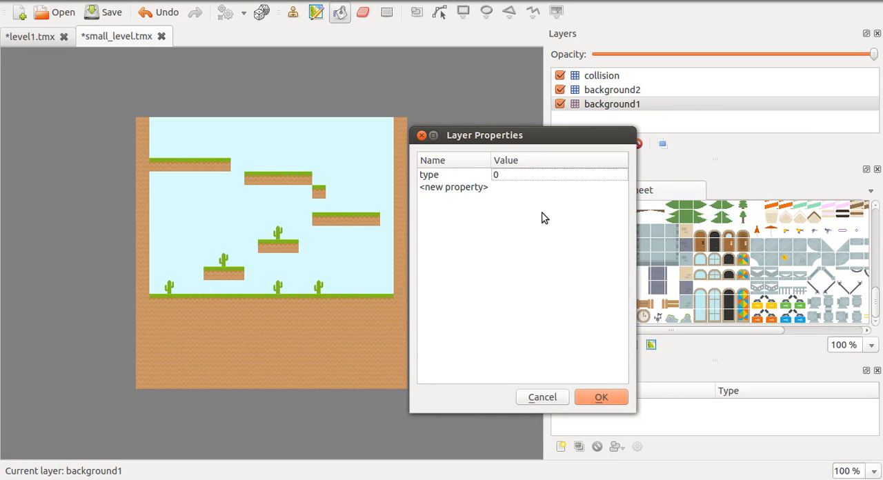
left_click(468, 174)
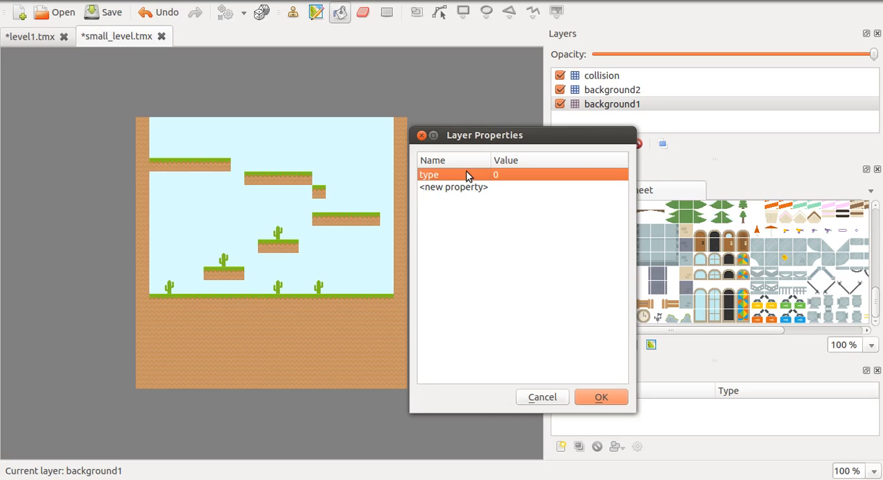
mouse_move(610, 398)
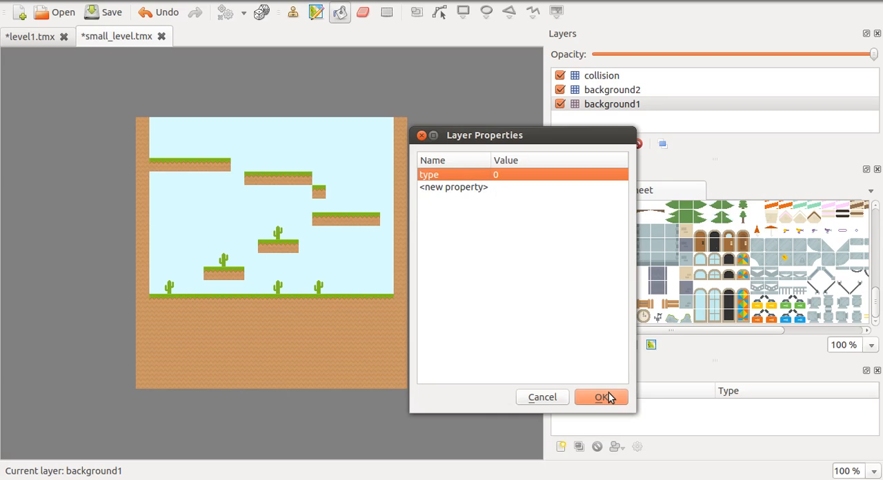
left_click(600, 398)
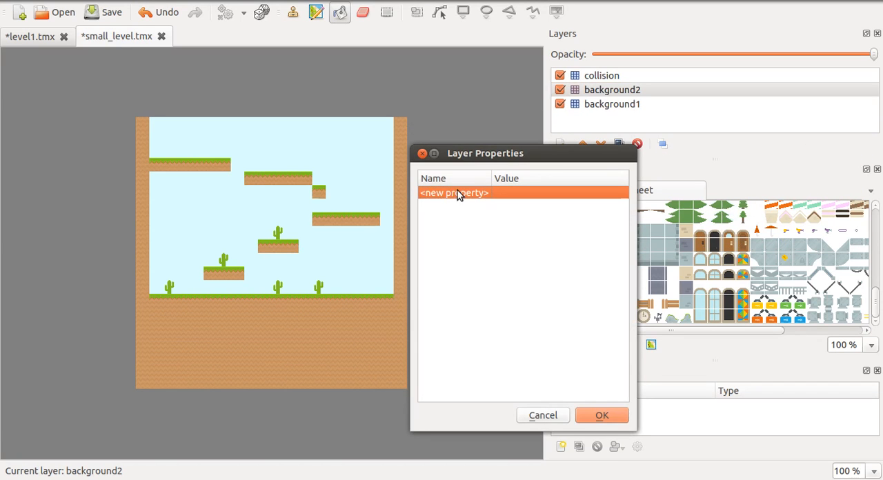
- Add a type property to background2 and a collision property to the collision layer, then save
type("type")
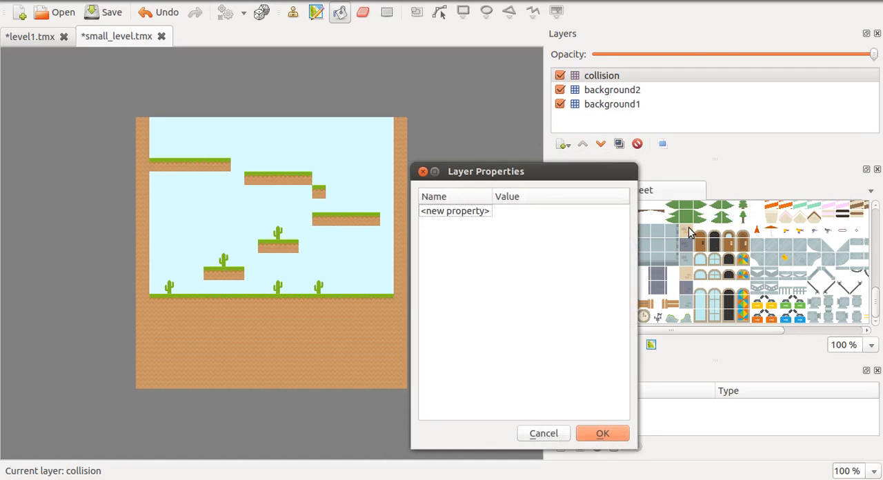
type("col")
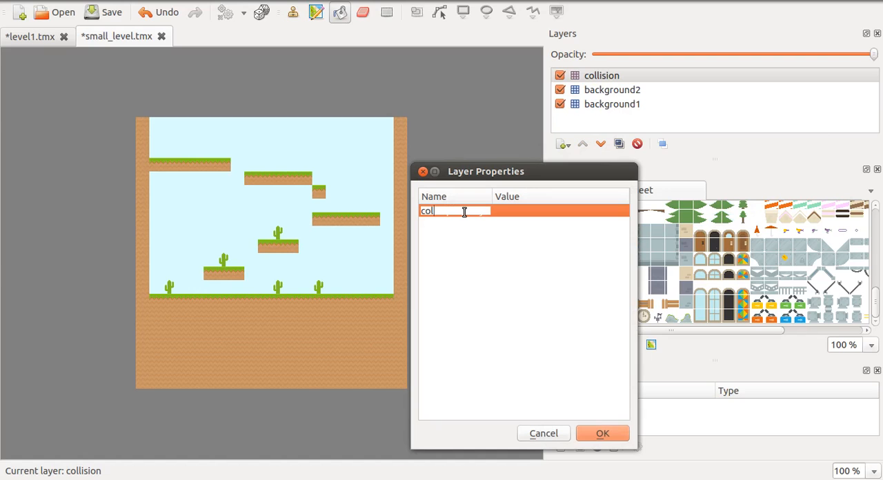
type("lision")
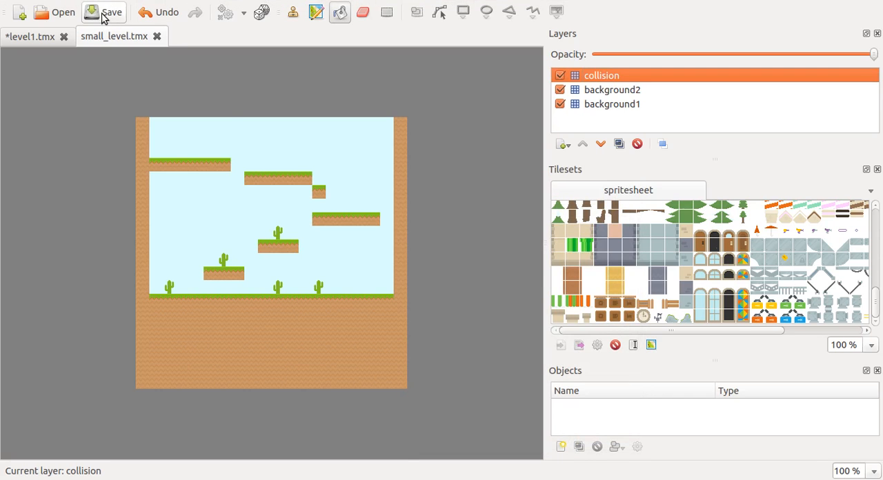
mouse_move(502, 267)
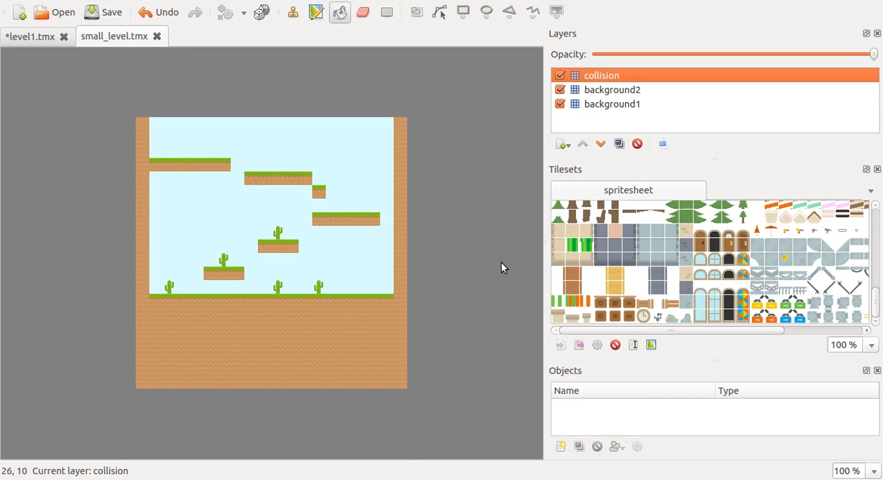
left_click(611, 90)
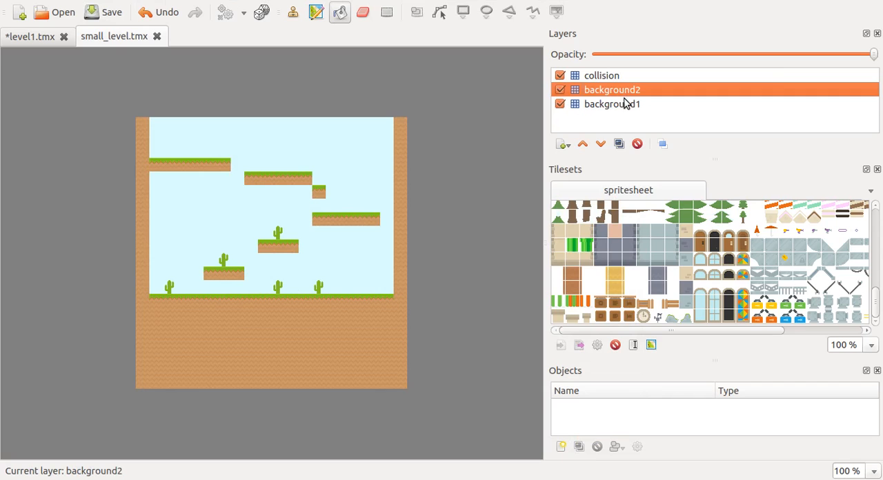